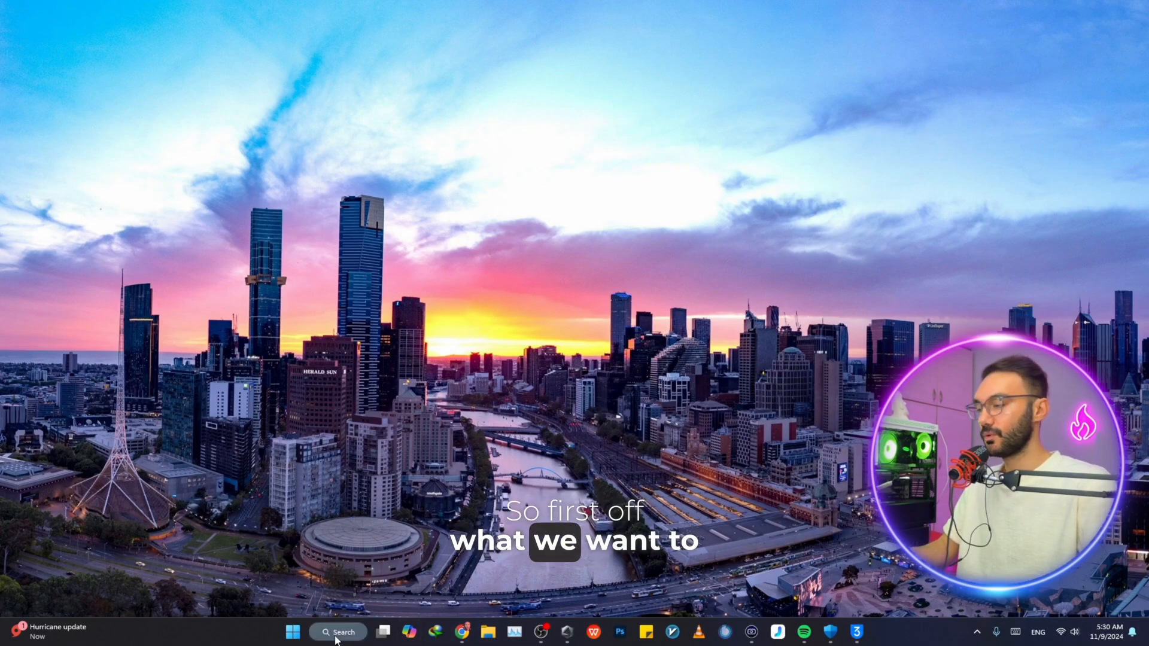
Bring up the Quick Link menu from the Start button.
{"action": "left_click", "coordinate": [337, 632]}
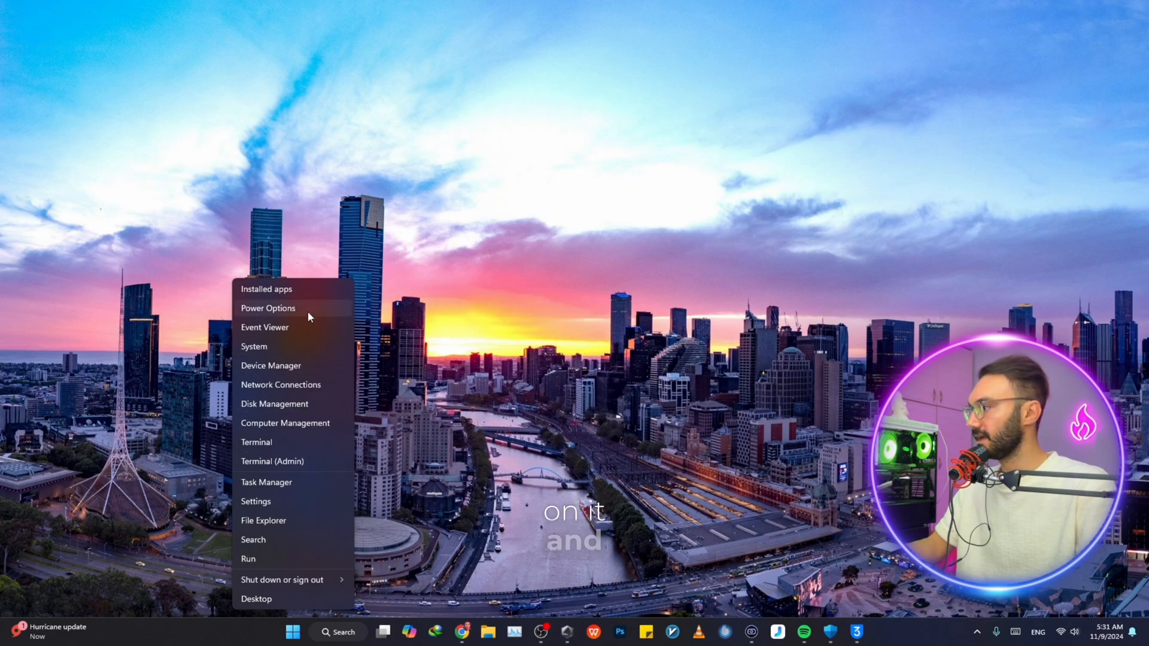
{"action": "mouse_move", "coordinate": [299, 371]}
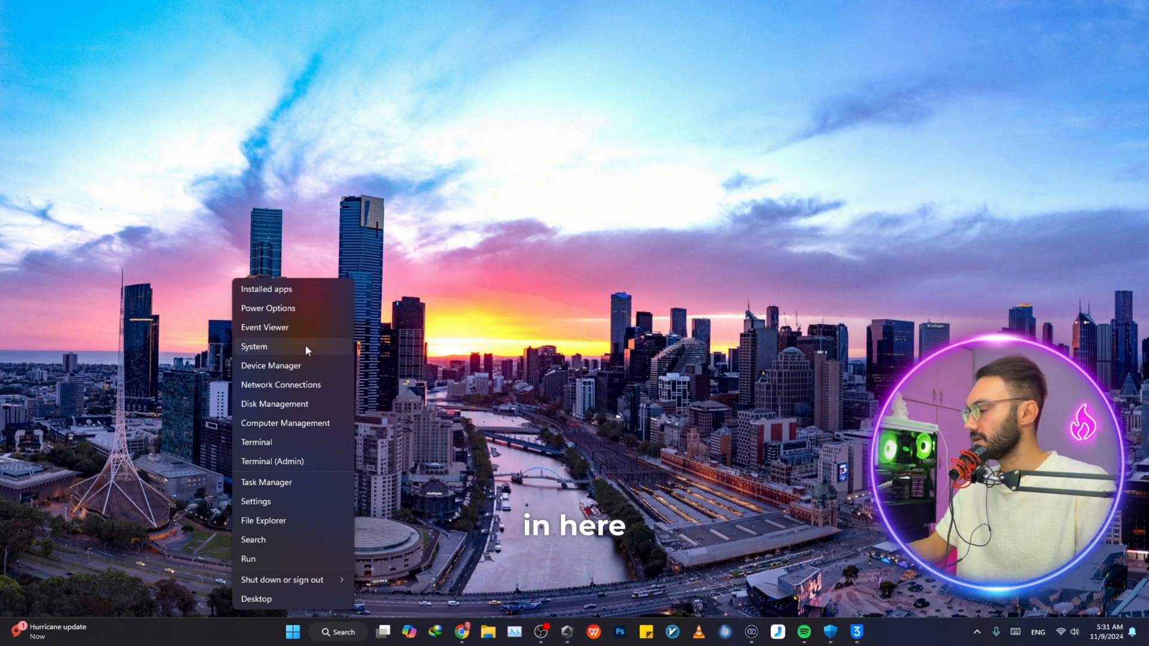
Reach the Windows Security page under Privacy & security in Settings.
{"action": "left_click", "coordinate": [254, 347]}
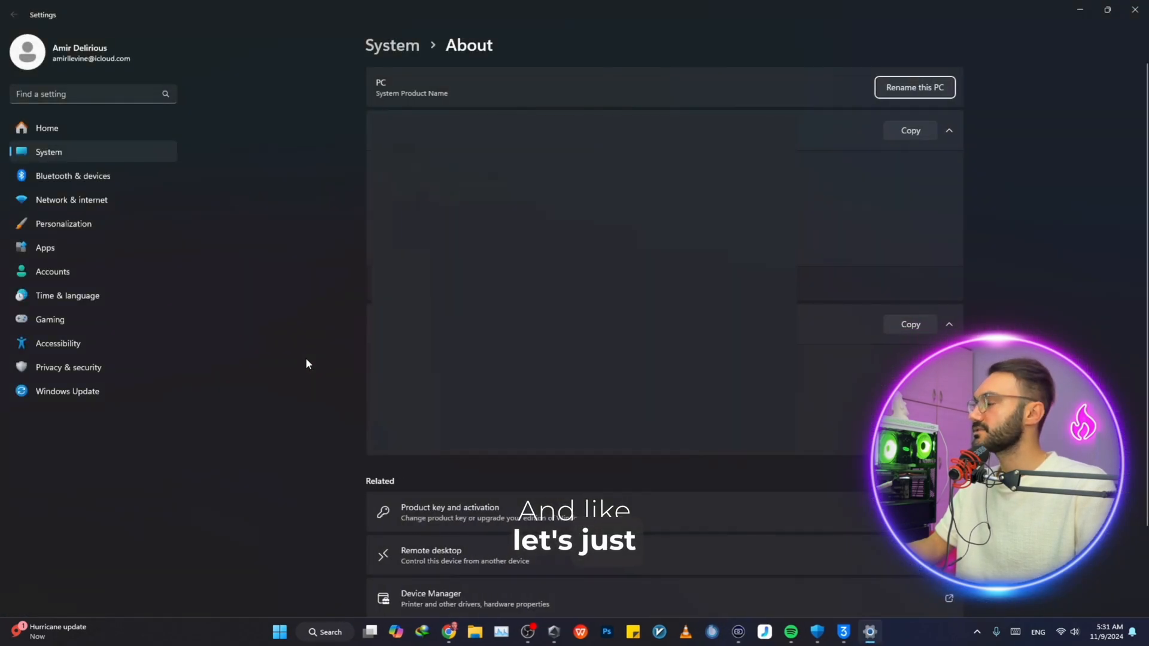
{"action": "mouse_move", "coordinate": [98, 391]}
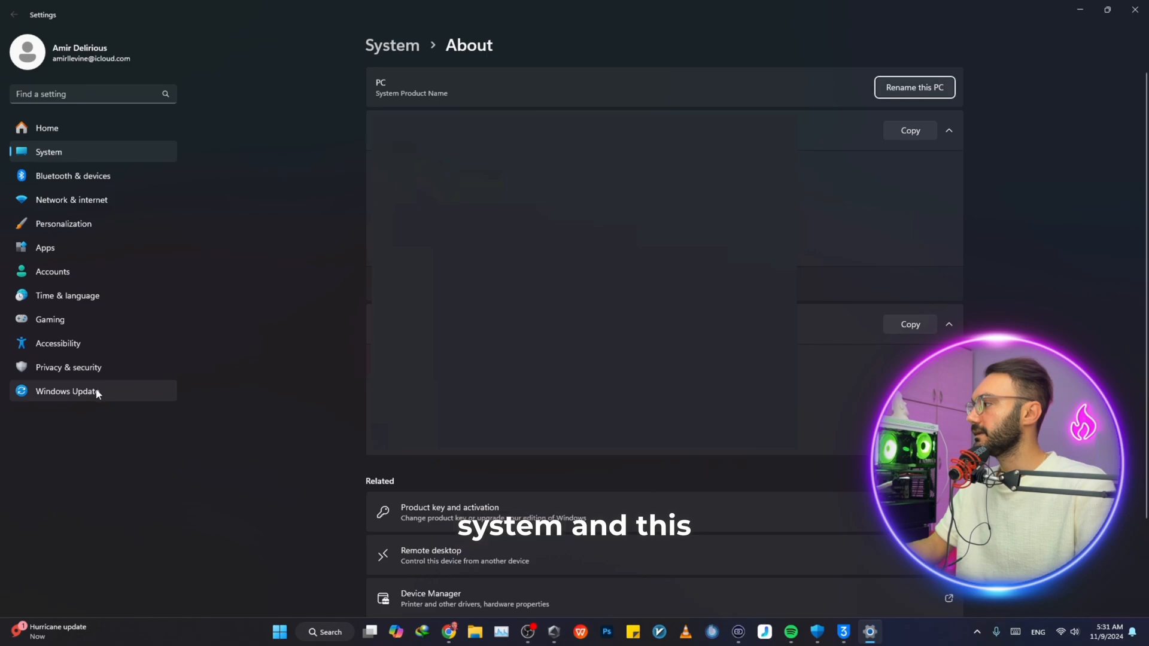
{"action": "left_click", "coordinate": [68, 367]}
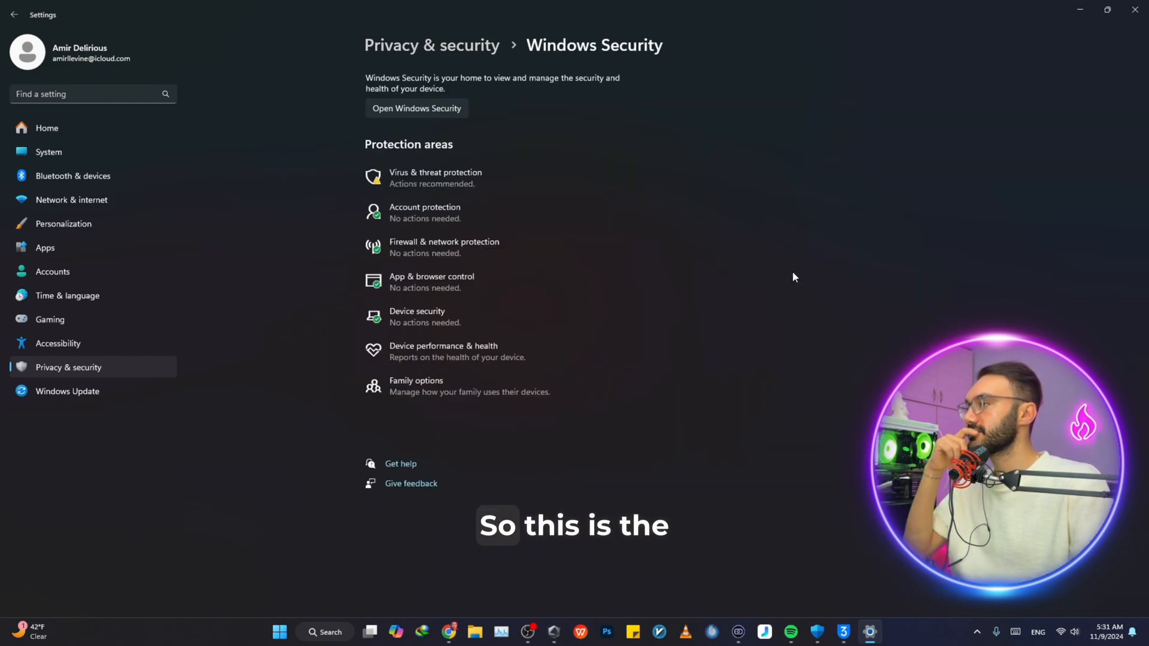
{"action": "mouse_move", "coordinate": [547, 185]}
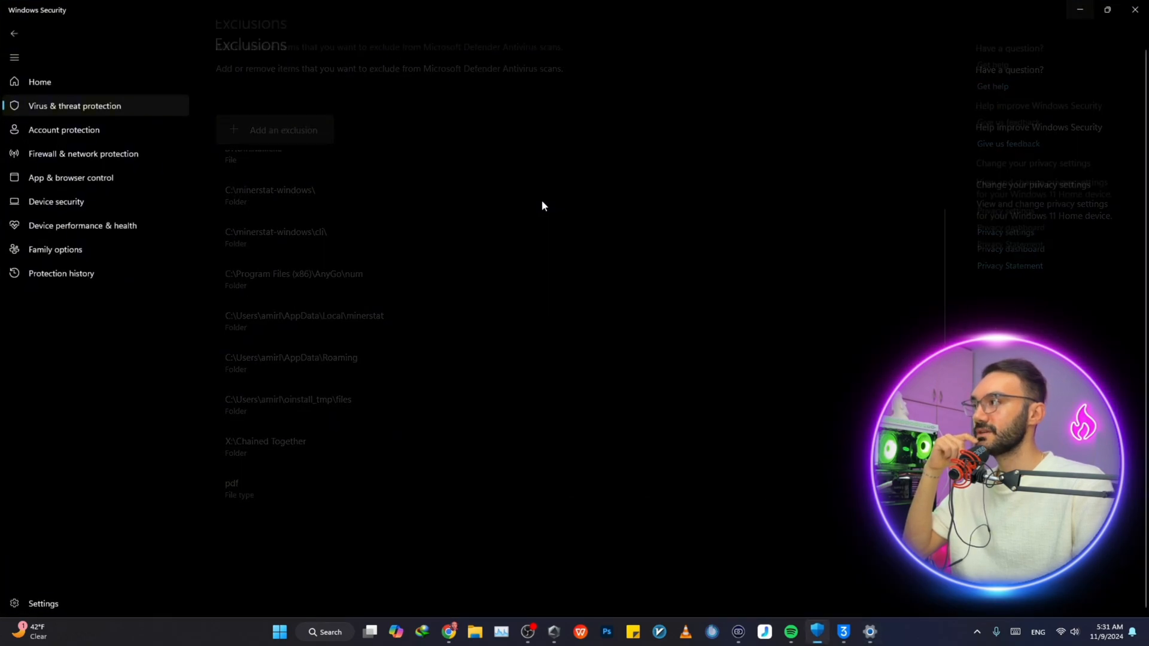
Reach the Exclusions section of the Virus & threat protection settings.
{"action": "left_click", "coordinate": [9, 33]}
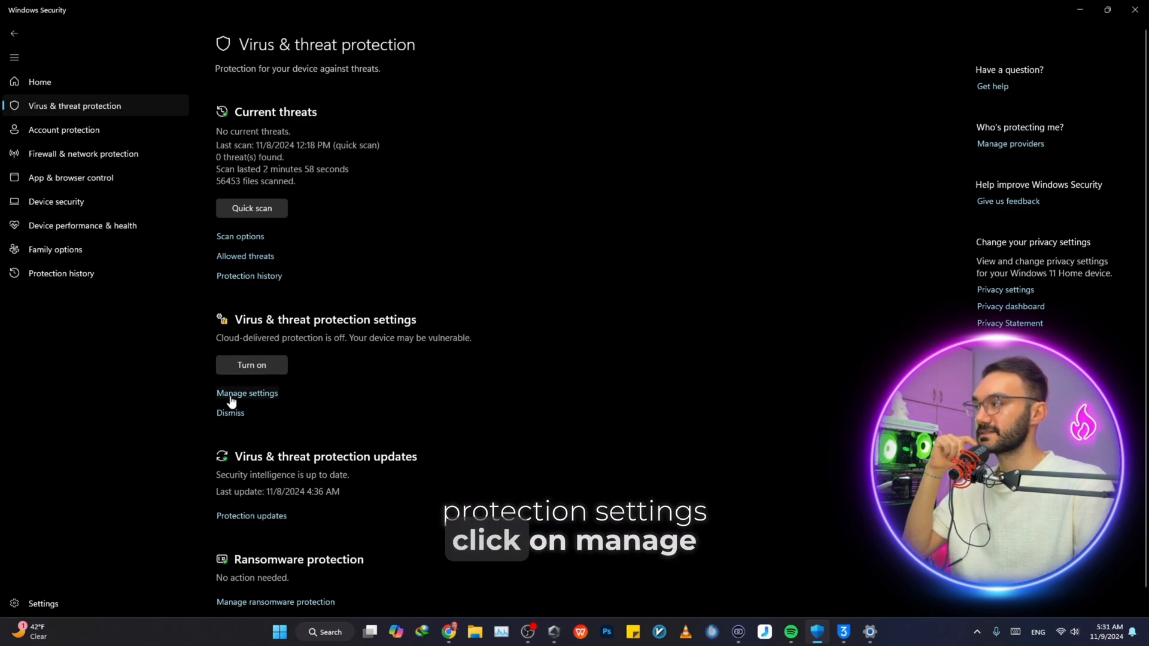
{"action": "left_click", "coordinate": [247, 392]}
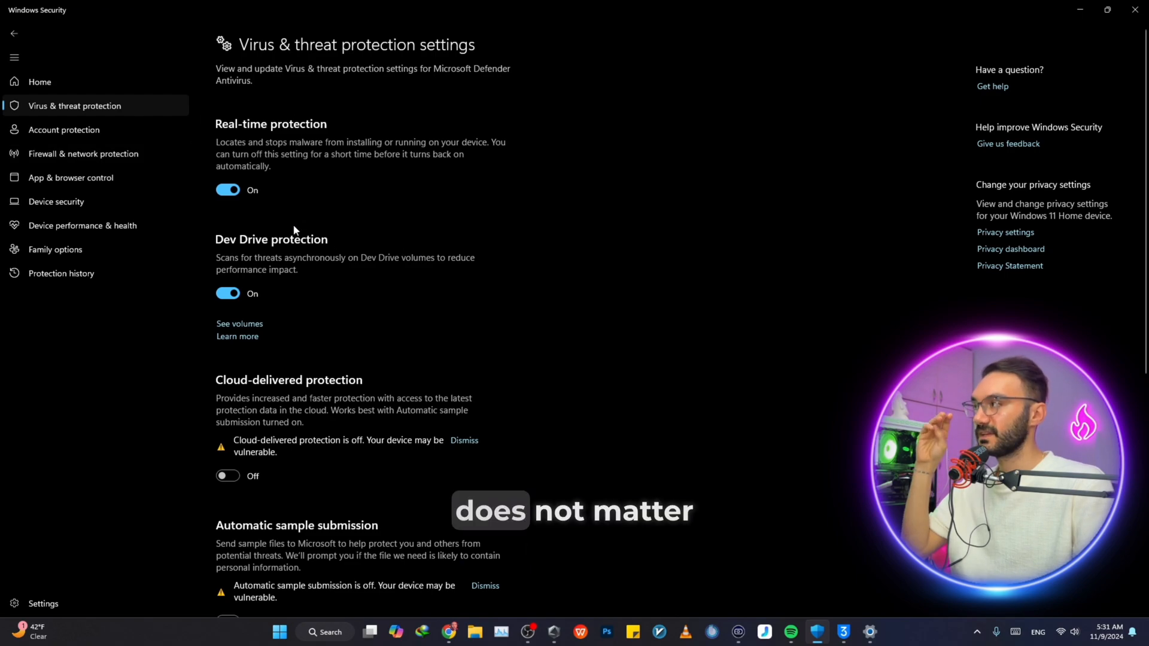
{"action": "mouse_move", "coordinate": [329, 188]}
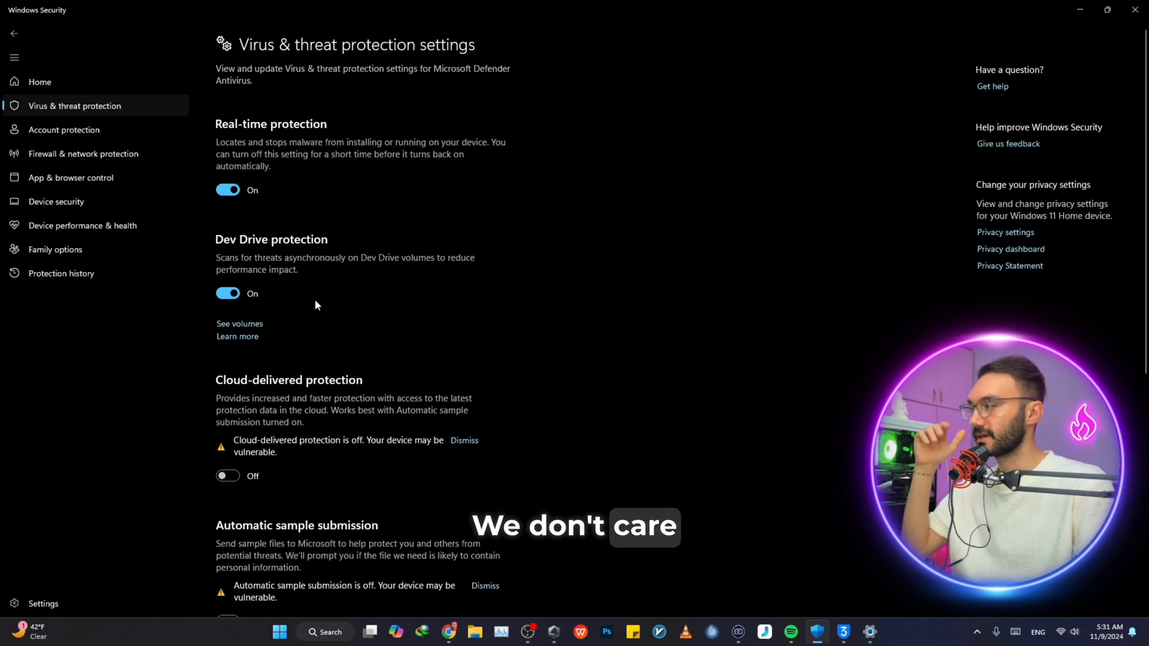
{"action": "scroll", "scroll_direction": "down", "scroll_amount": 3}
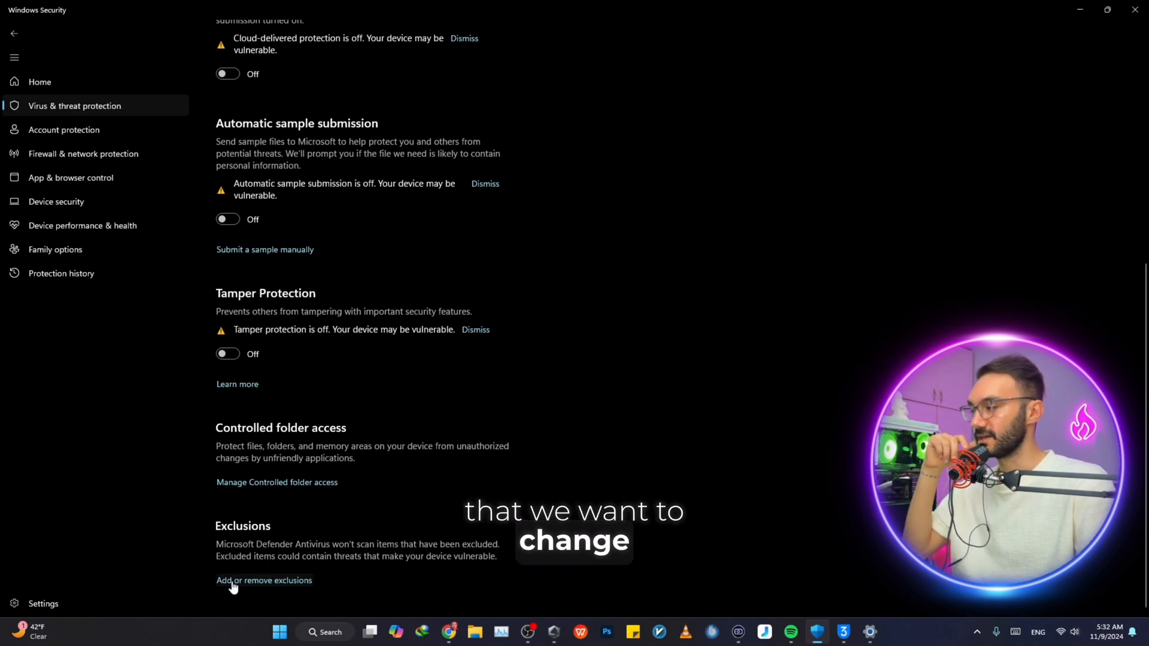
Show the Defender exclusions list and begin adding a new exclusion.
{"action": "left_click", "coordinate": [263, 580]}
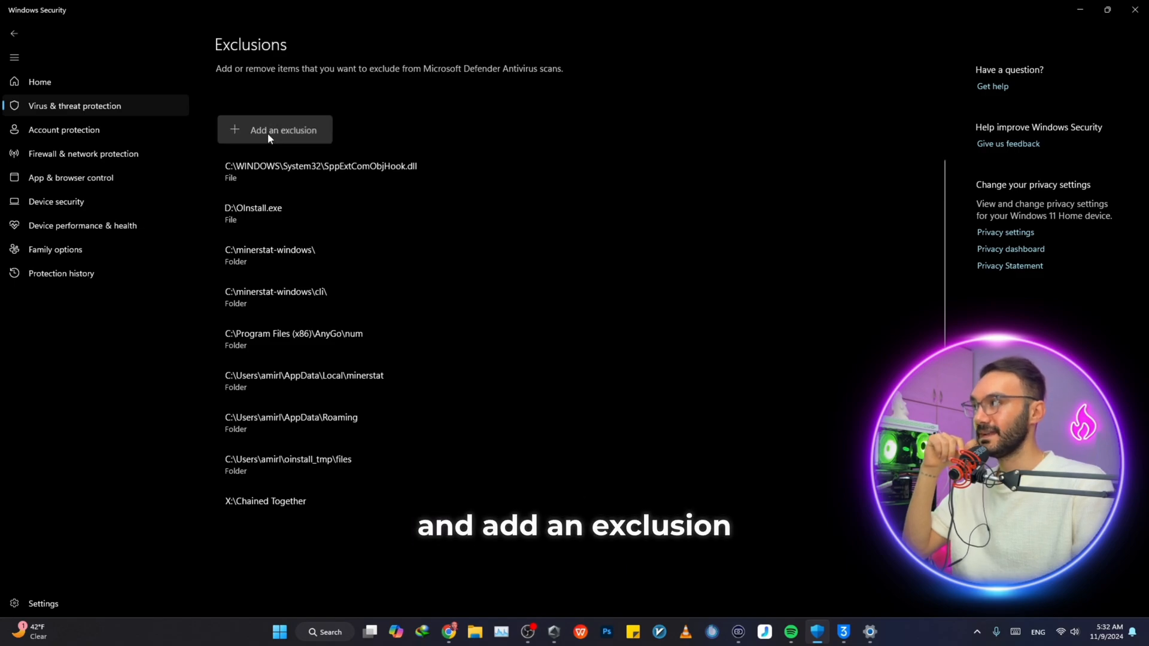
{"action": "left_click", "coordinate": [274, 129]}
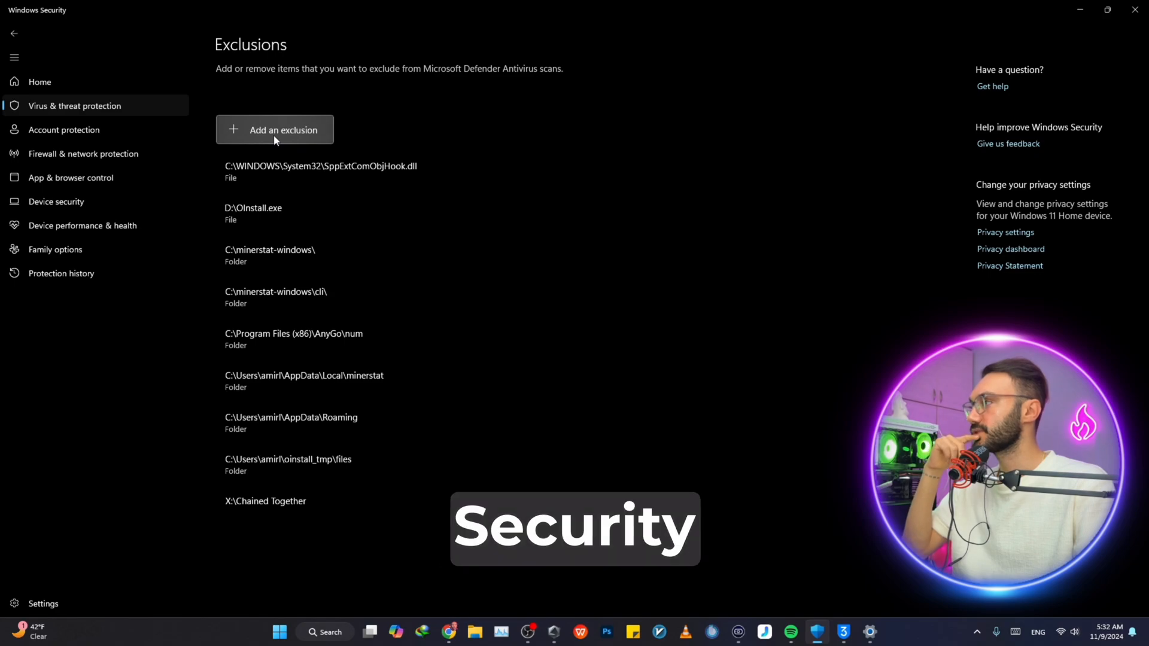
Add 'pdf' as a file-type exclusion to the Defender exclusions list.
{"action": "left_click", "coordinate": [274, 129]}
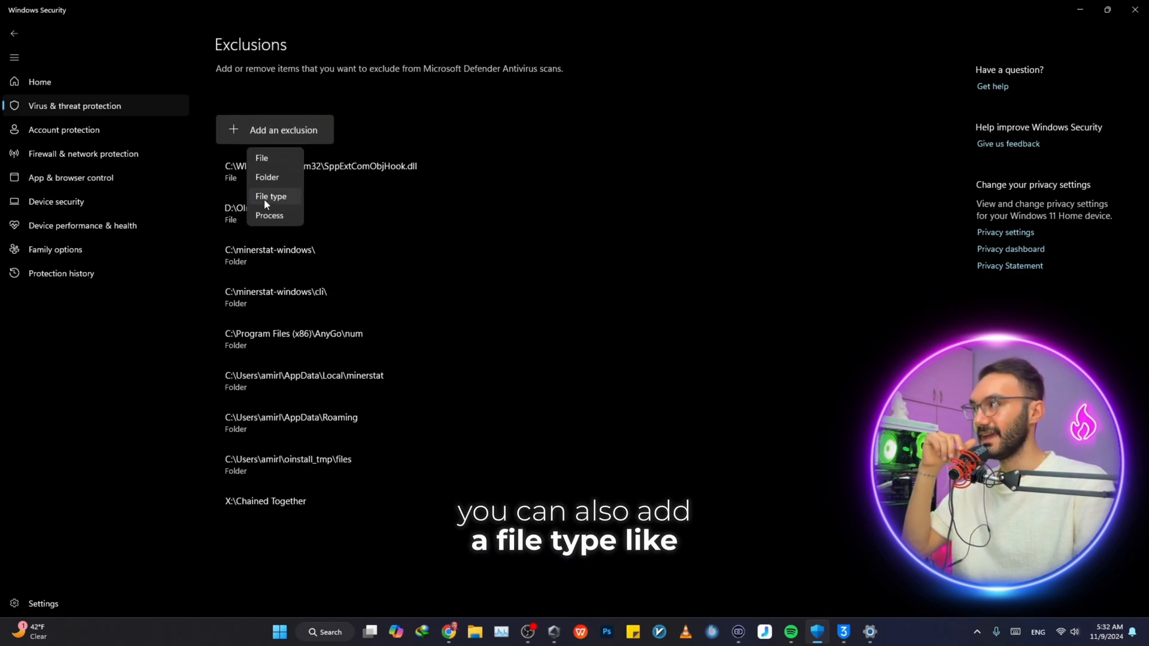
{"action": "left_click", "coordinate": [270, 196]}
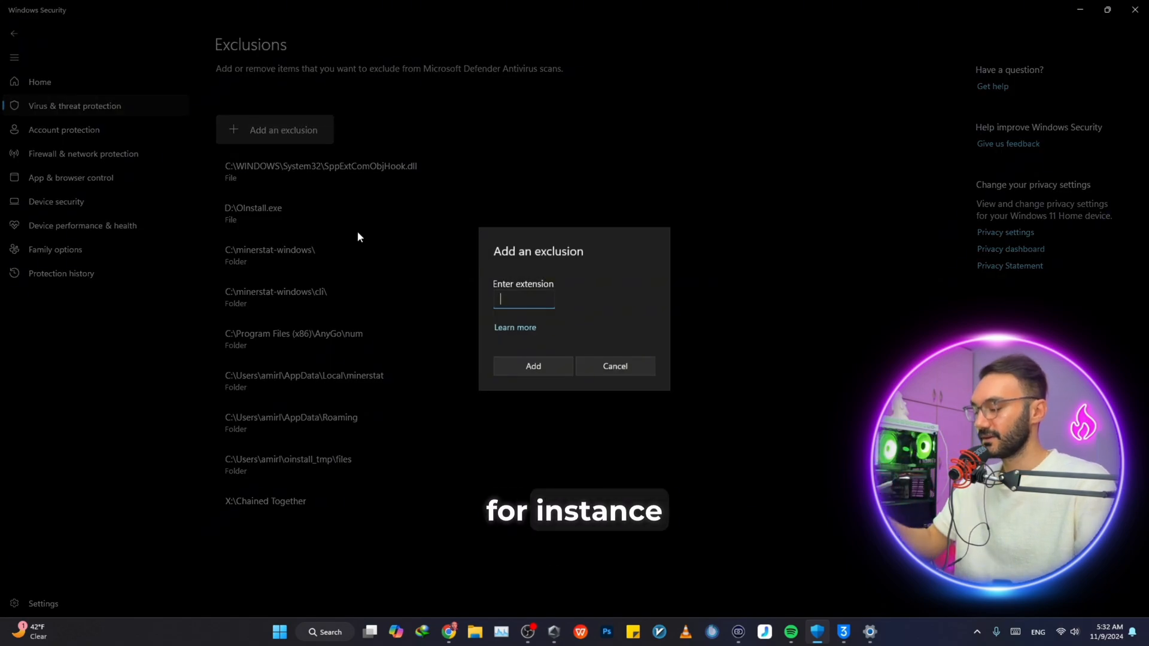
{"action": "type", "text": "p"}
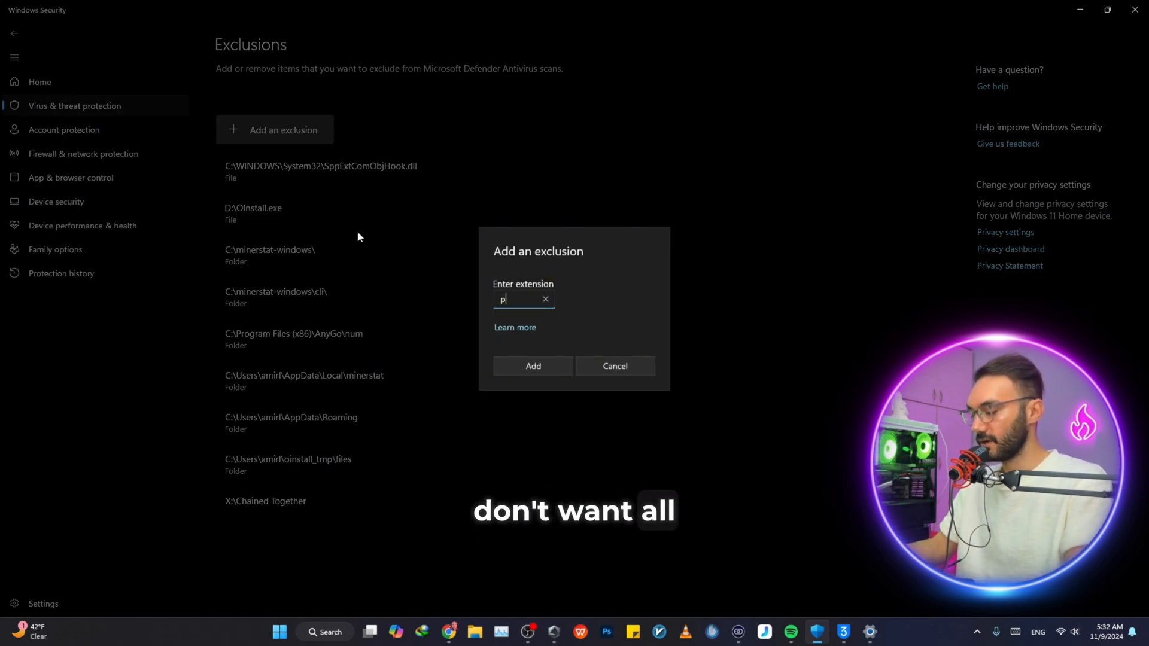
{"action": "type", "text": "df"}
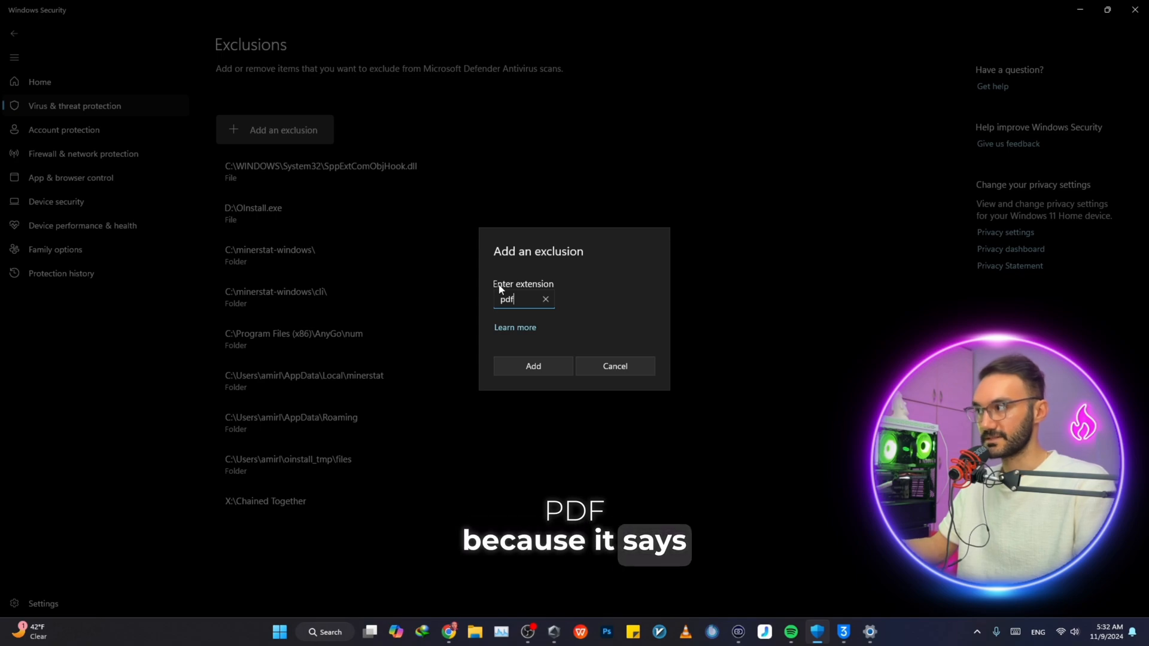
{"action": "left_click", "coordinate": [532, 366]}
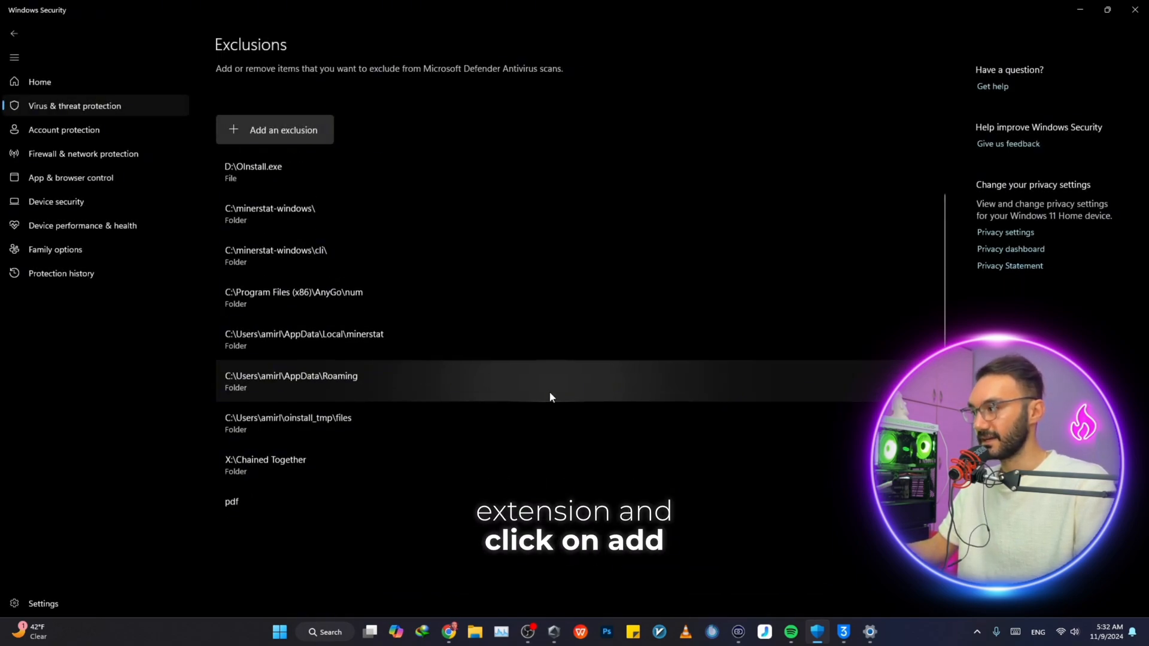